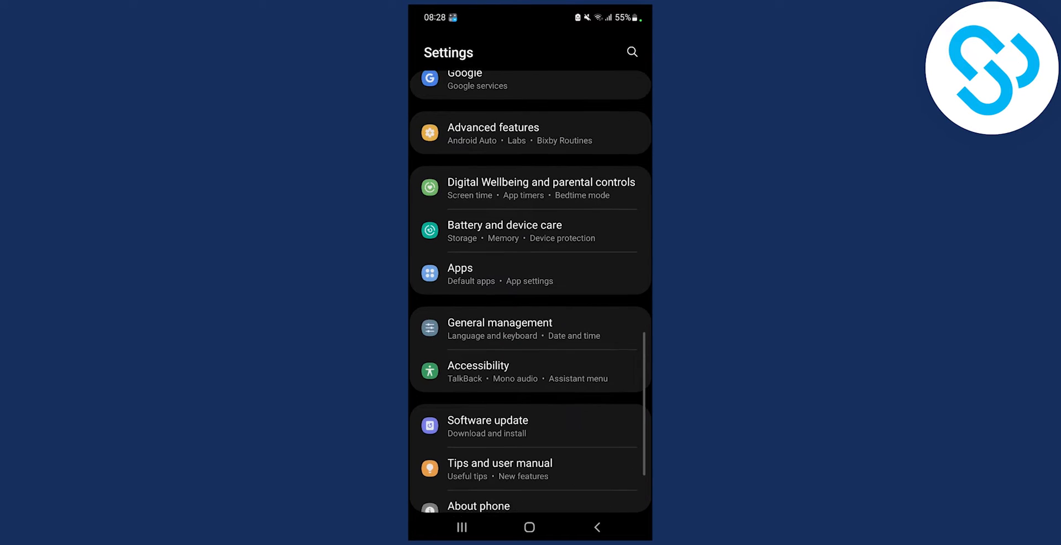
# Search the installed apps list for 'sn' to find Snapchat.
pyautogui.click(459, 274)
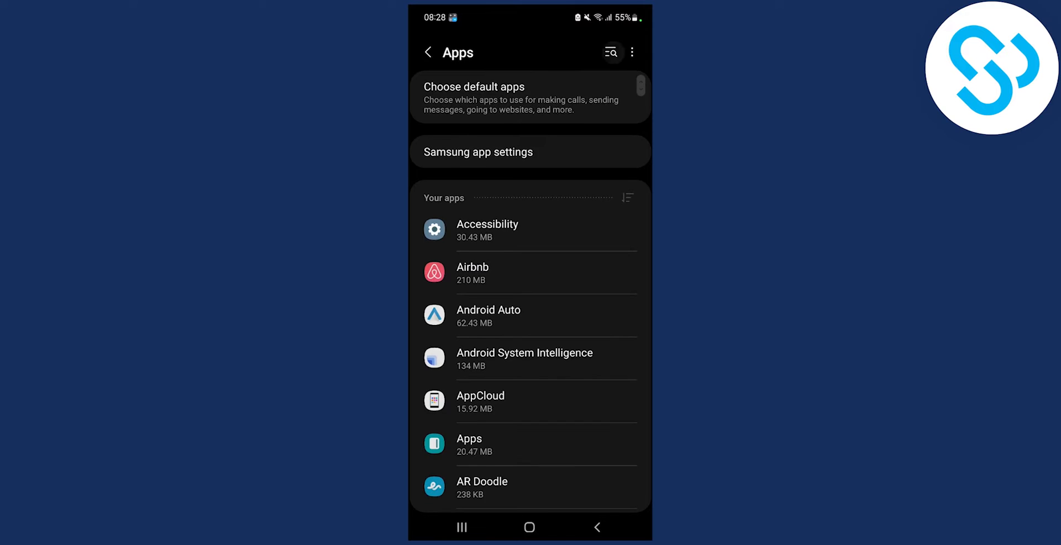
pyautogui.write('sn')
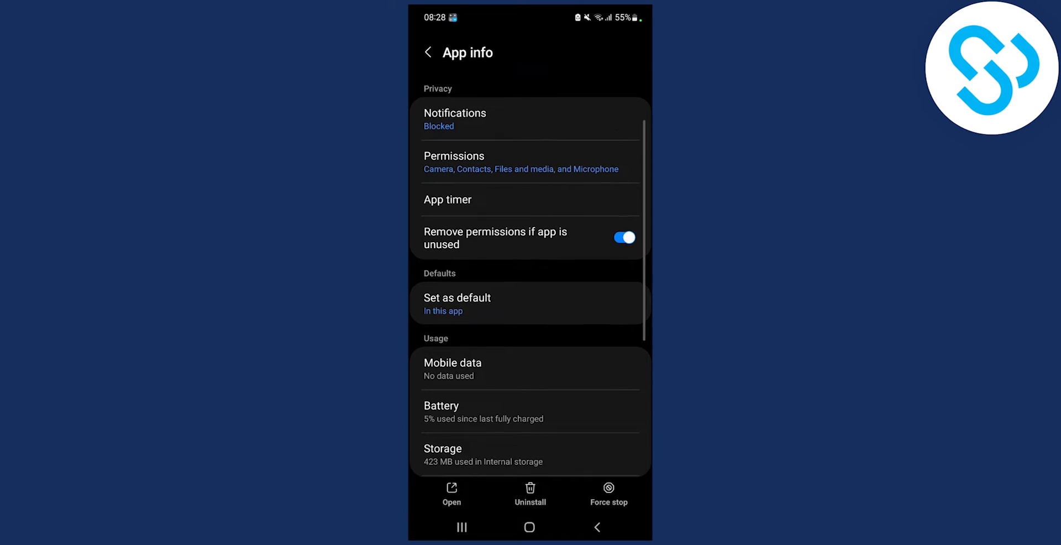
# Open Snapchat's Storage page showing 267 MB app, 136 MB data, 20.05 MB cache.
pyautogui.scroll(-3)
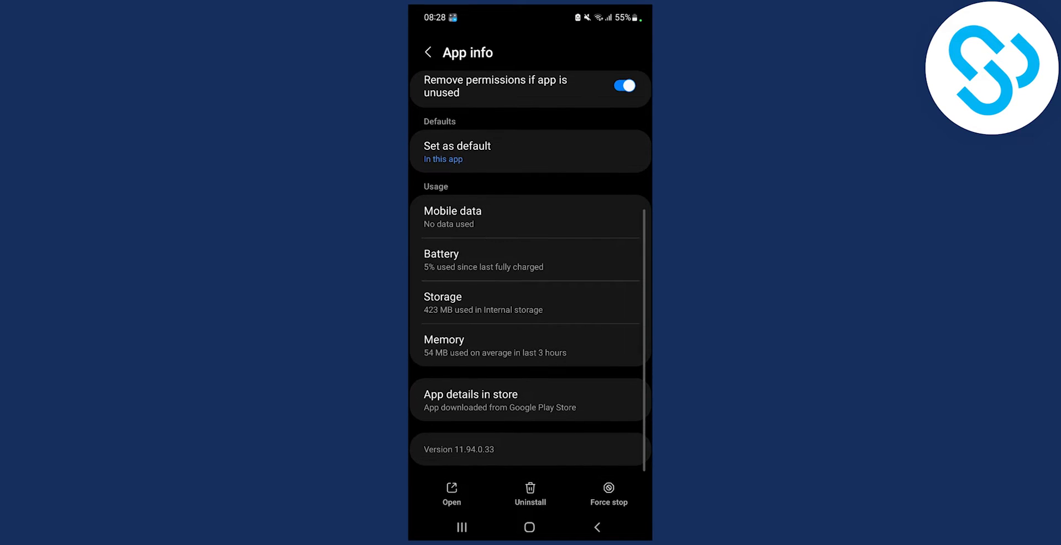
pyautogui.click(442, 302)
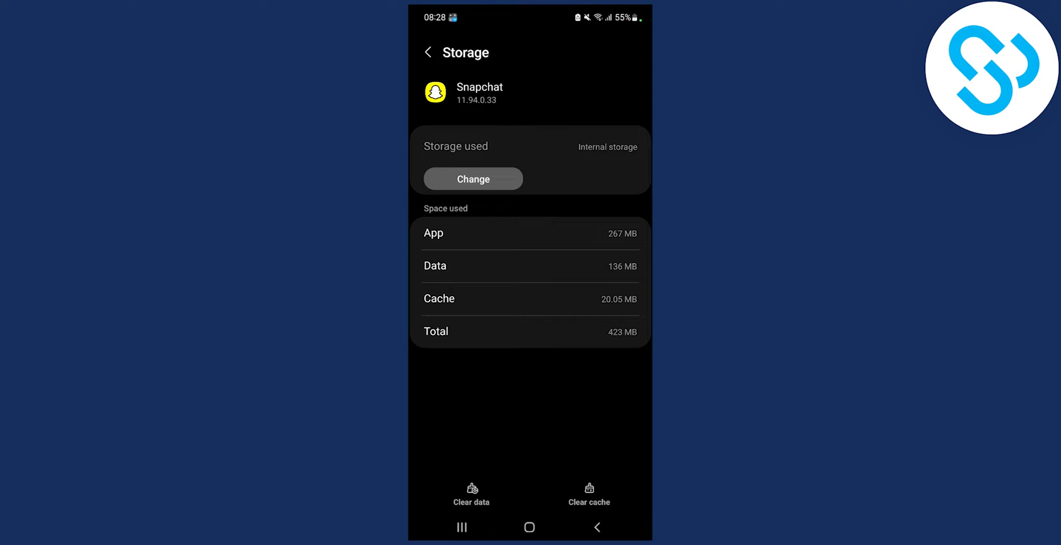
# Clear Snapchat's cache and stored data from its Storage page.
pyautogui.click(530, 526)
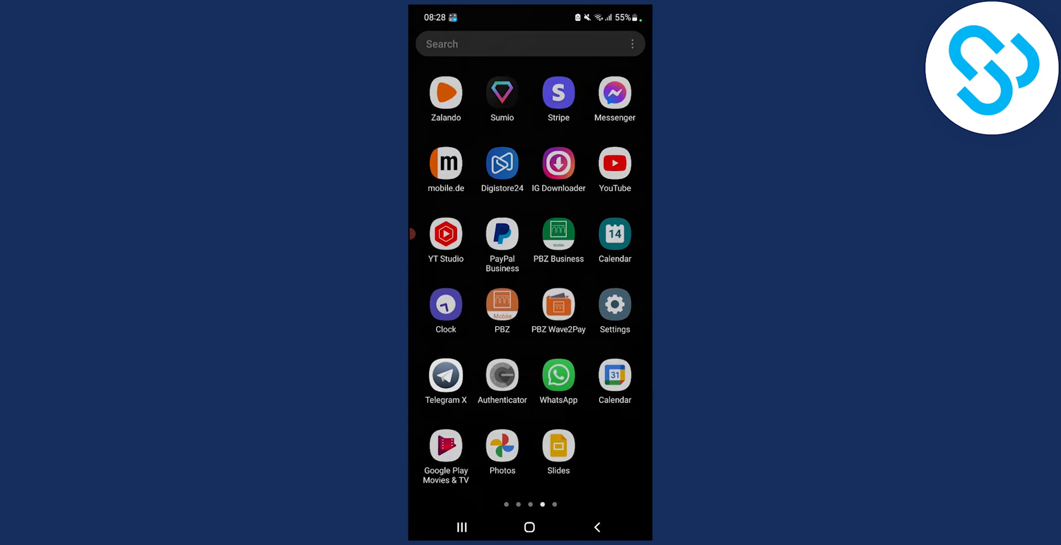
# Swipe through the app drawer pages to the last page showing Snapchat.
pyautogui.hscroll(-3)
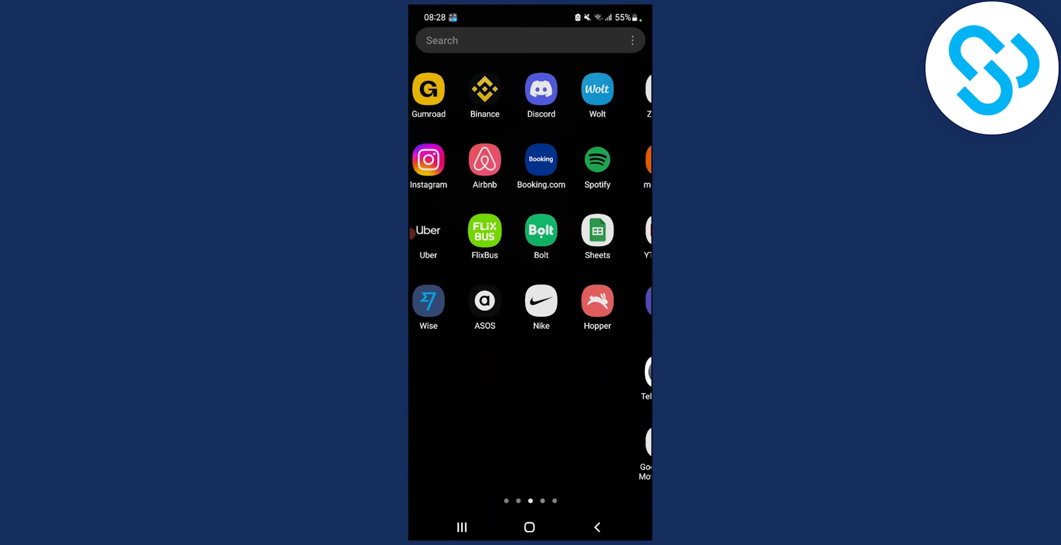
pyautogui.hscroll(-3)
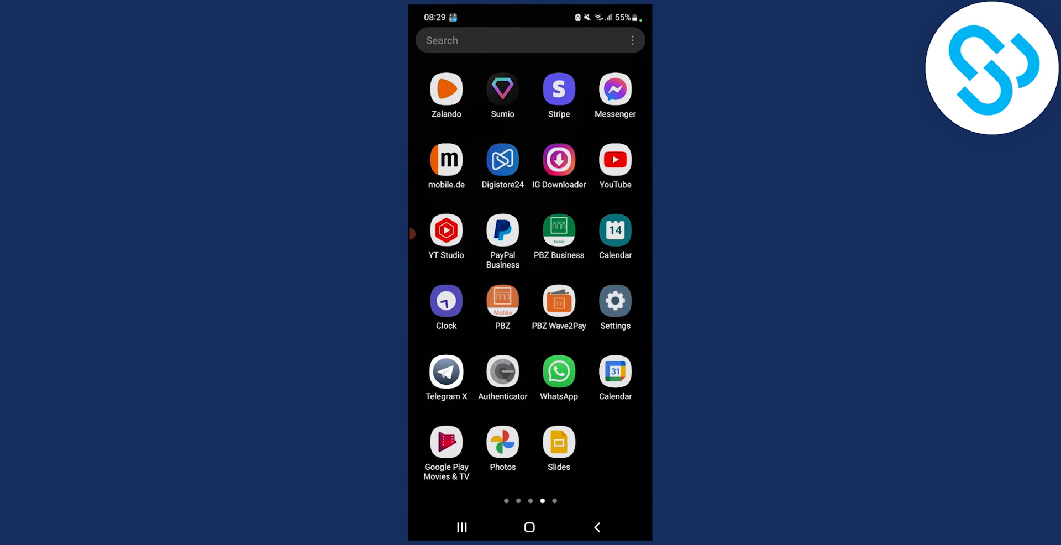
pyautogui.hscroll(-3)
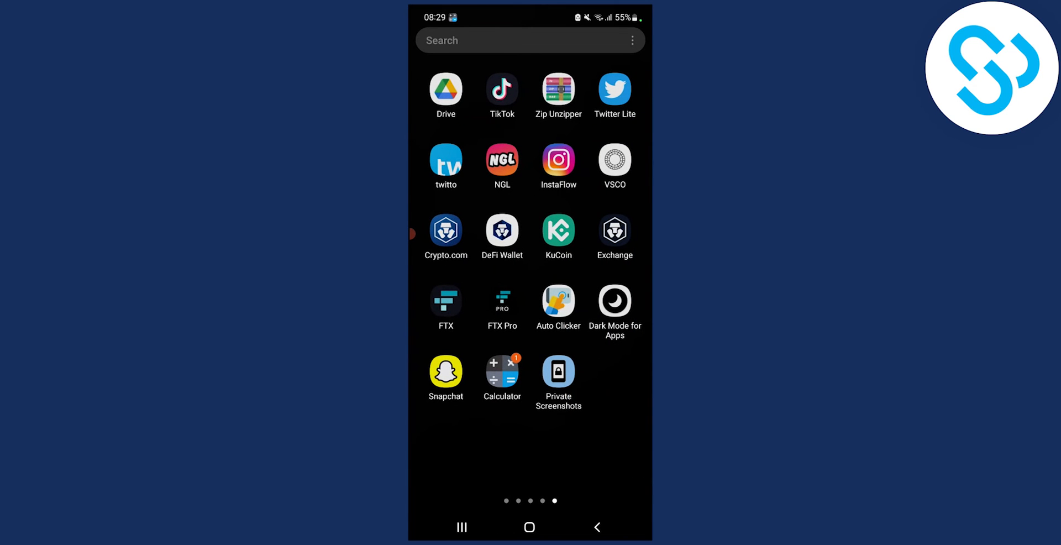